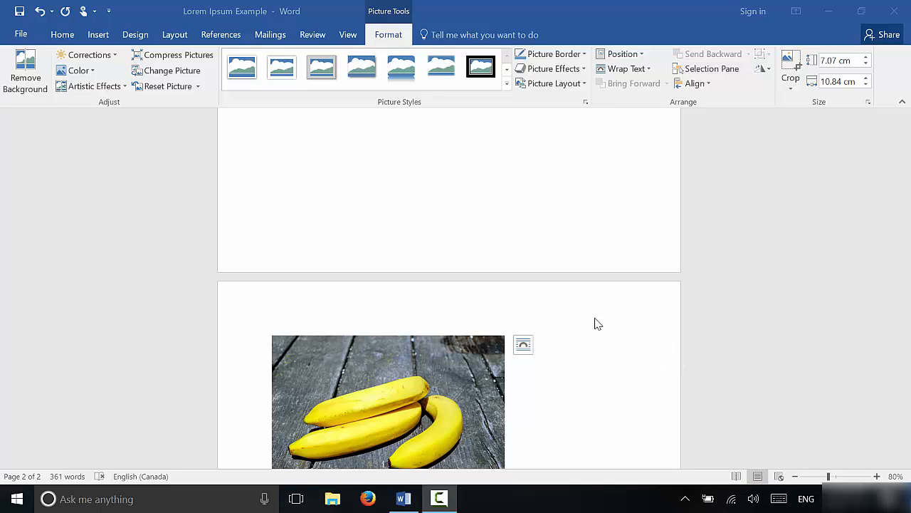
mouse_move(672, 282)
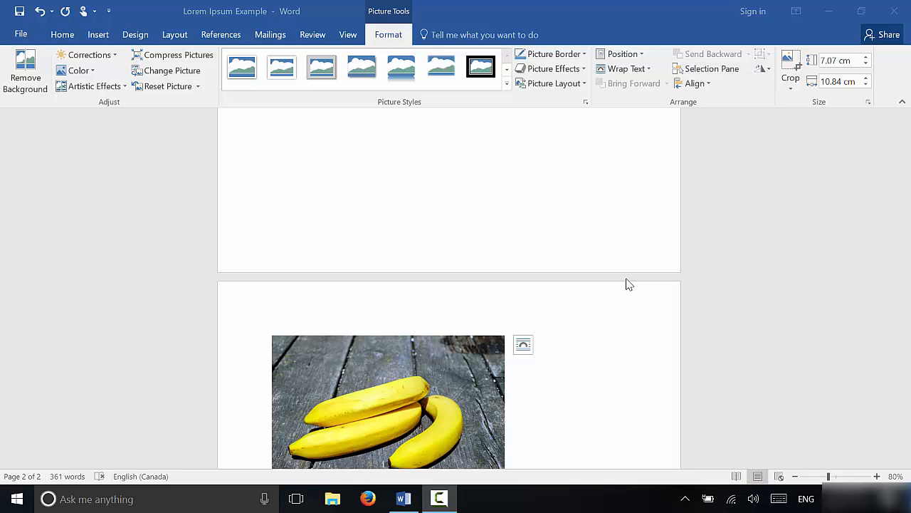
mouse_move(572, 266)
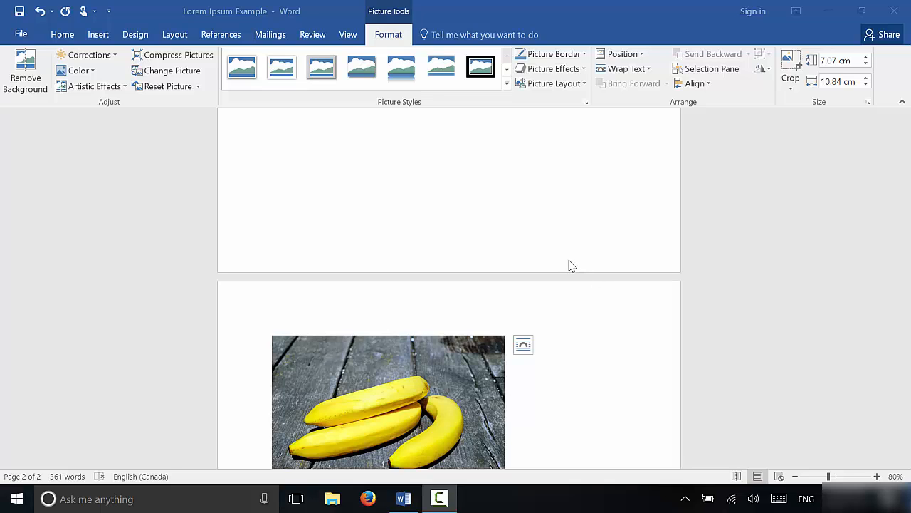
mouse_move(470, 390)
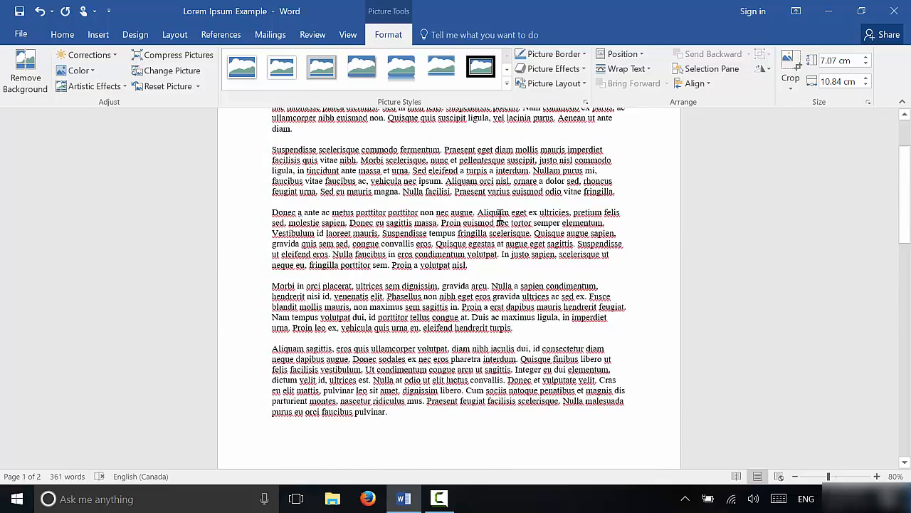
Step: Scroll down to the lorem ipsum paragraphs where the inline banana picture sits in the Morbi paragraph
scroll("down", 3)
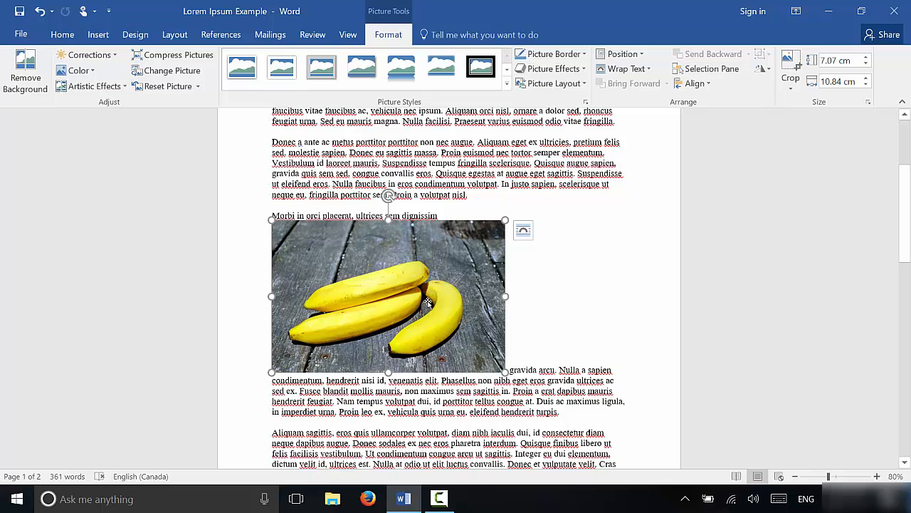
mouse_move(419, 299)
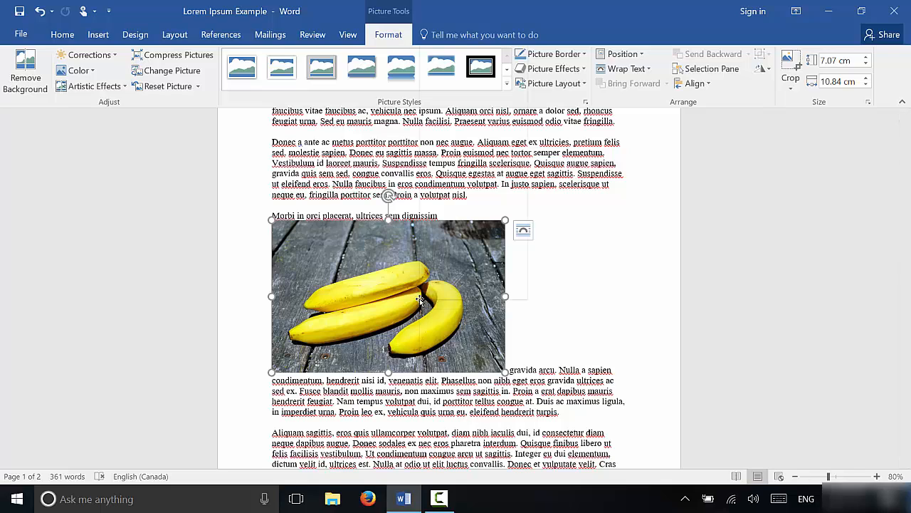
Step: Preview Wrap Text styles (Square, Tight, Through, Top and Bottom) from the picture's right-click menu
right_click(420, 299)
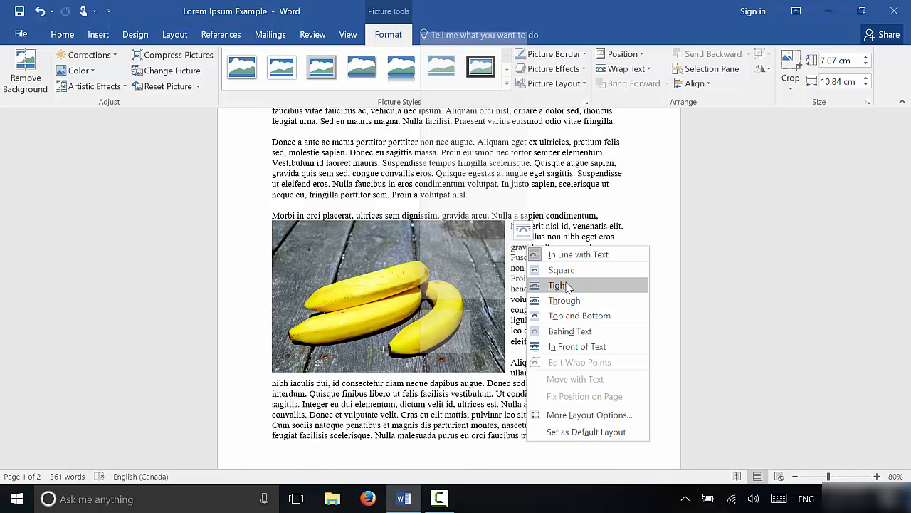
mouse_move(561, 270)
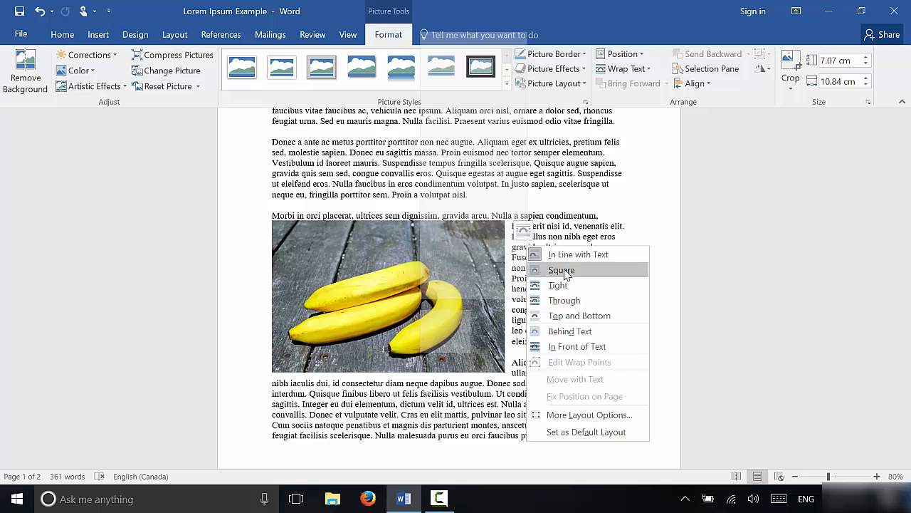
mouse_move(564, 300)
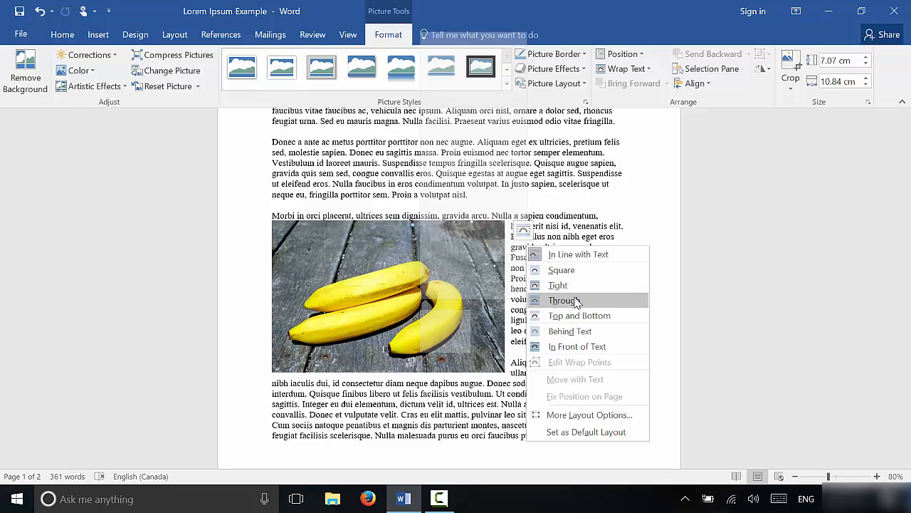
left_click(578, 316)
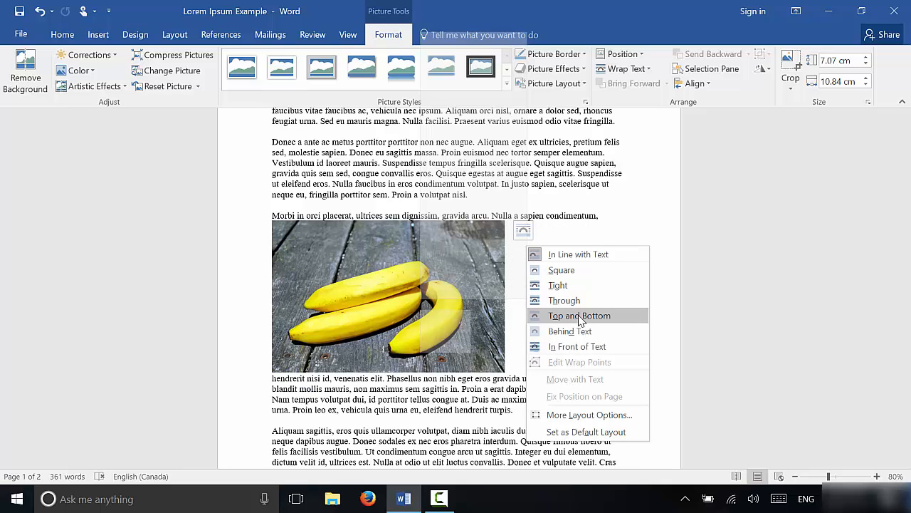
left_click(570, 330)
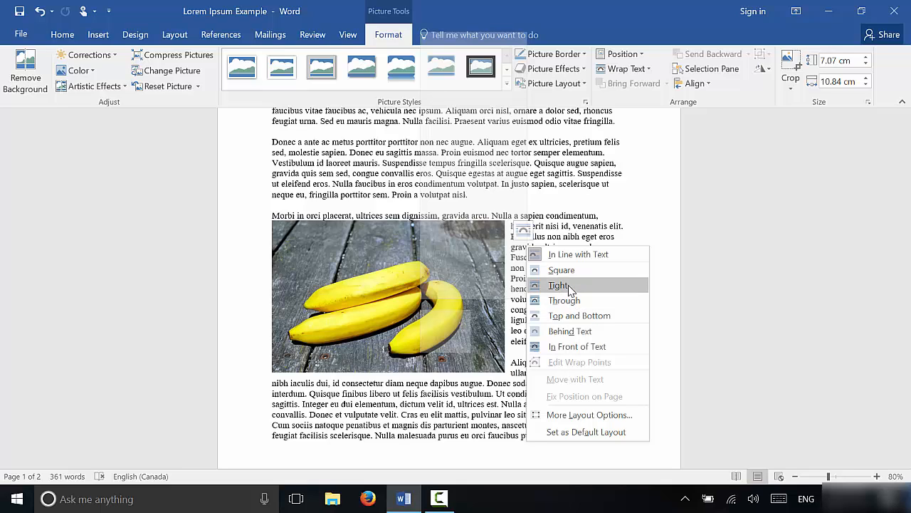
Step: Set the banana picture to Tight wrapping and drag it up into the opening paragraphs
left_click(558, 285)
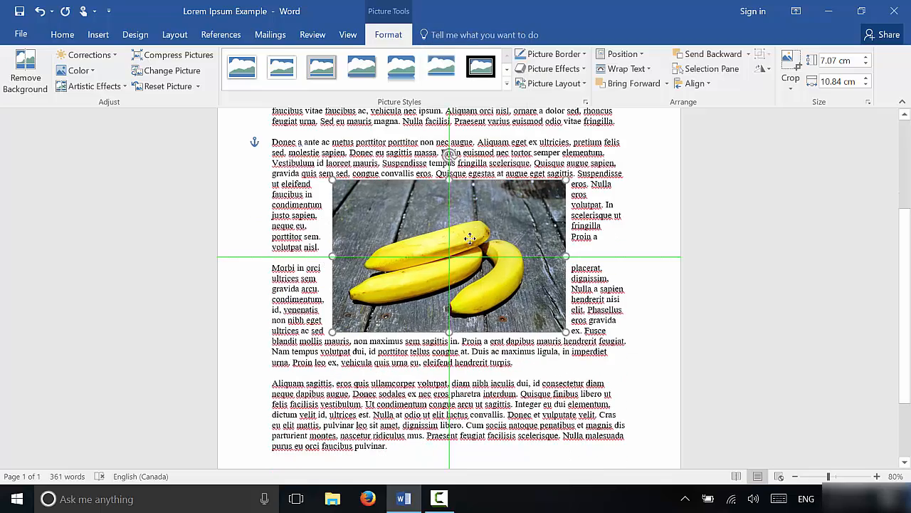
left_click_drag(469, 240, 382, 225)
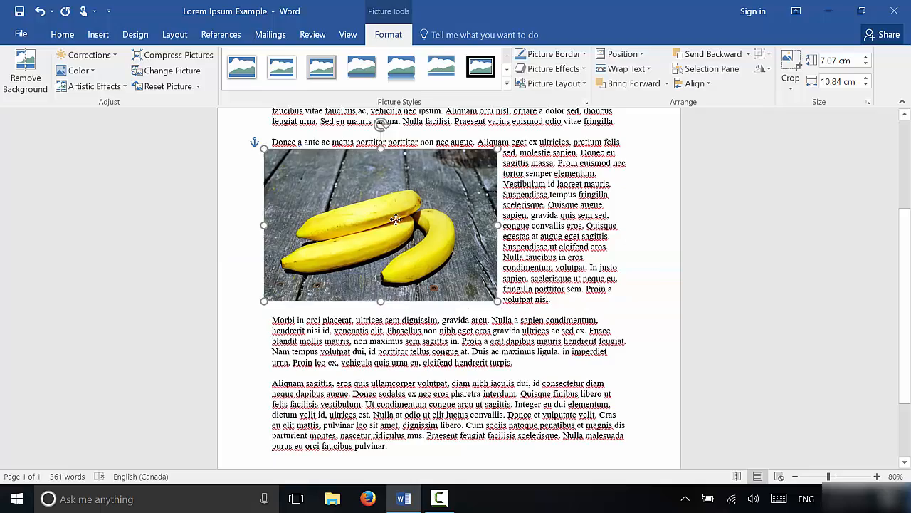
left_click_drag(381, 225, 448, 228)
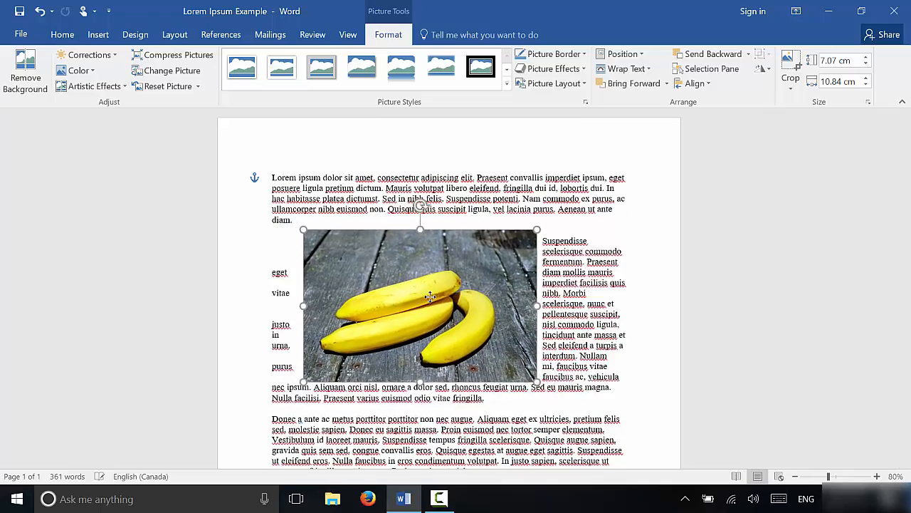
Step: Drag the picture to the left margin of the Suspendisse paragraph so text wraps down its right side
left_click_drag(420, 302, 493, 302)
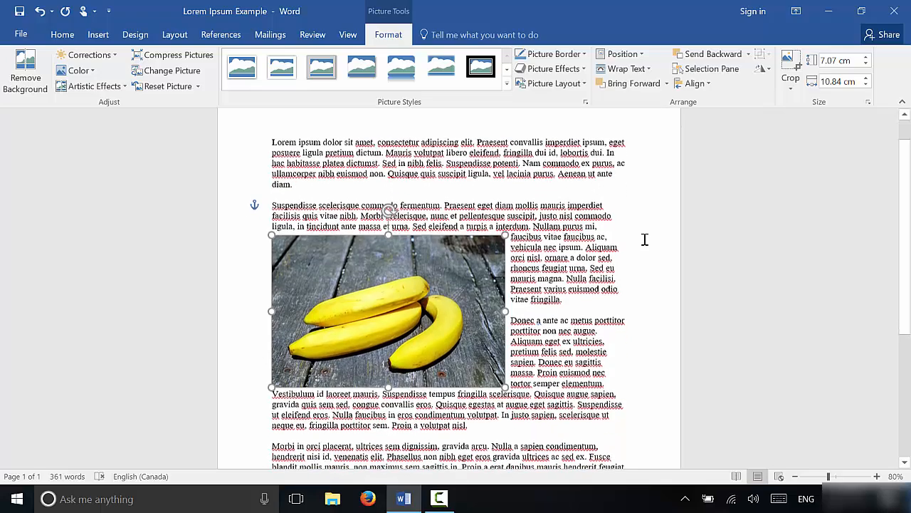
scroll("down", 3)
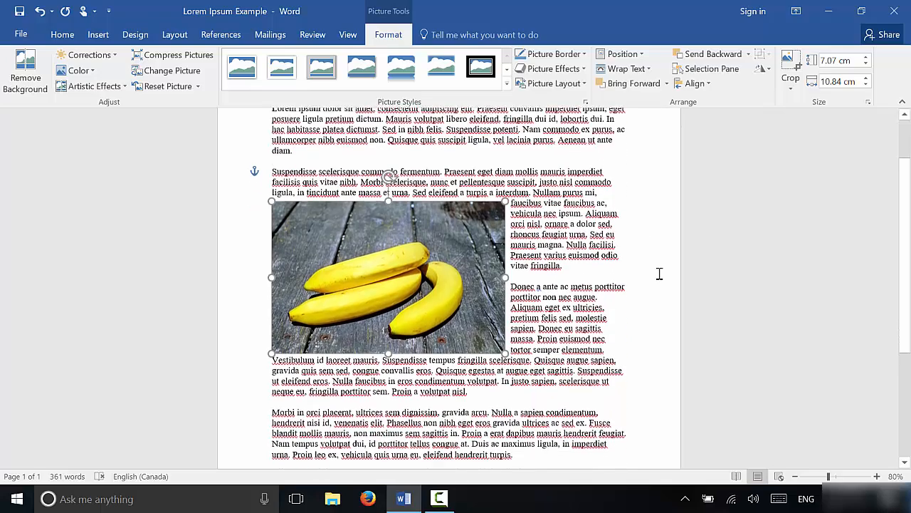
scroll("down", 3)
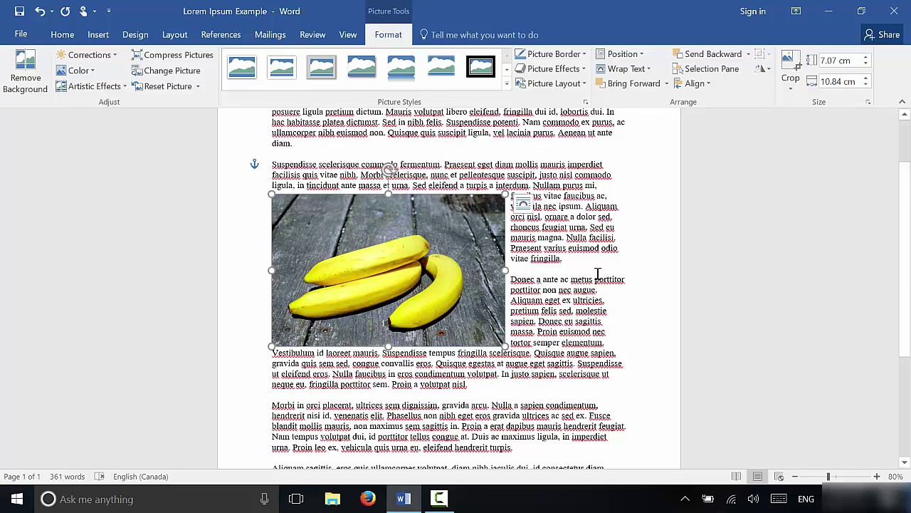
mouse_move(611, 267)
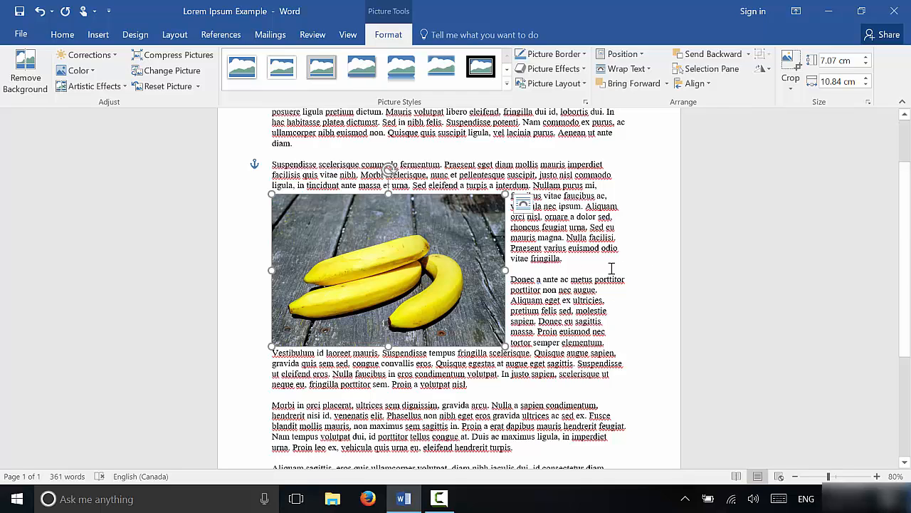